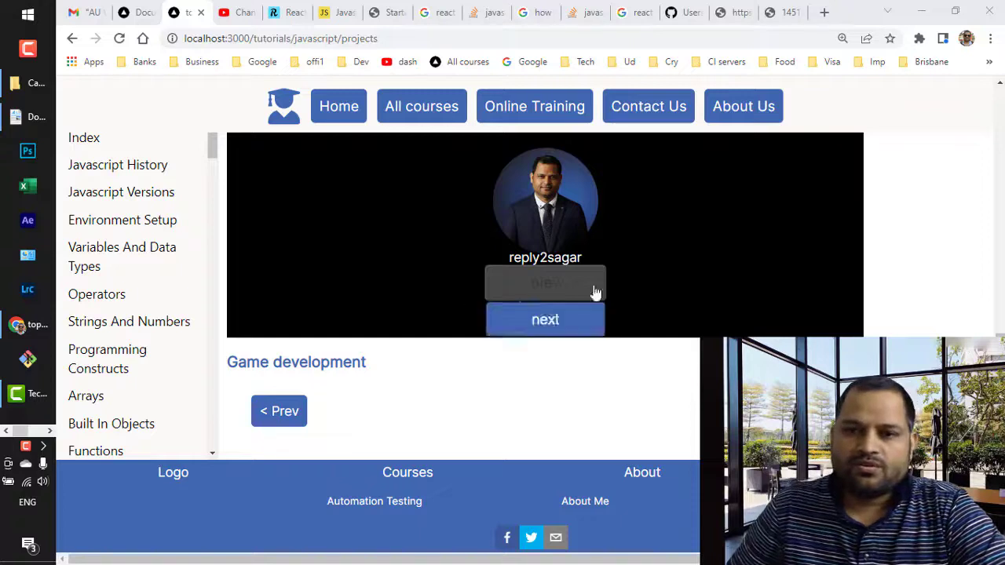
pyautogui.moveTo(644, 301)
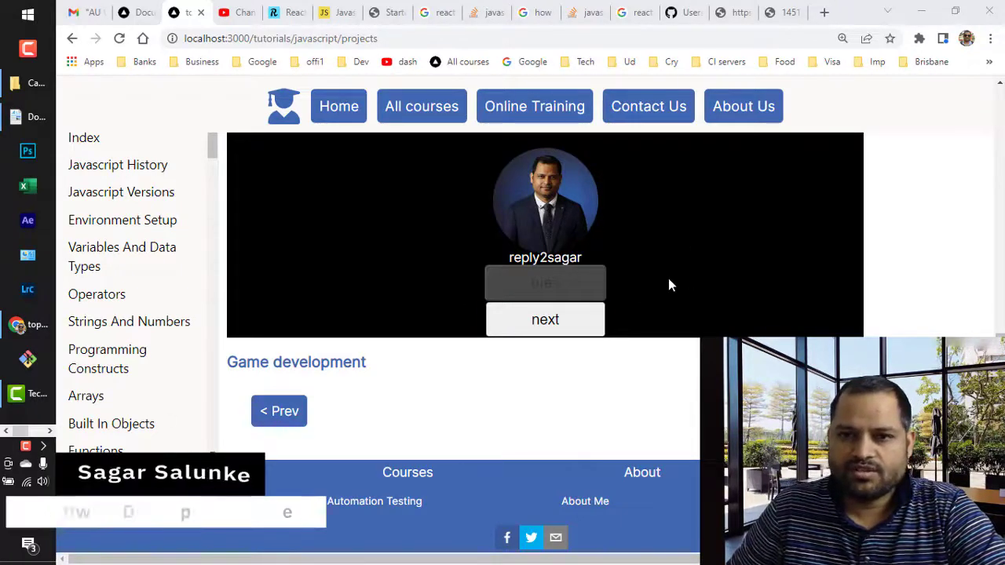
pyautogui.moveTo(710, 320)
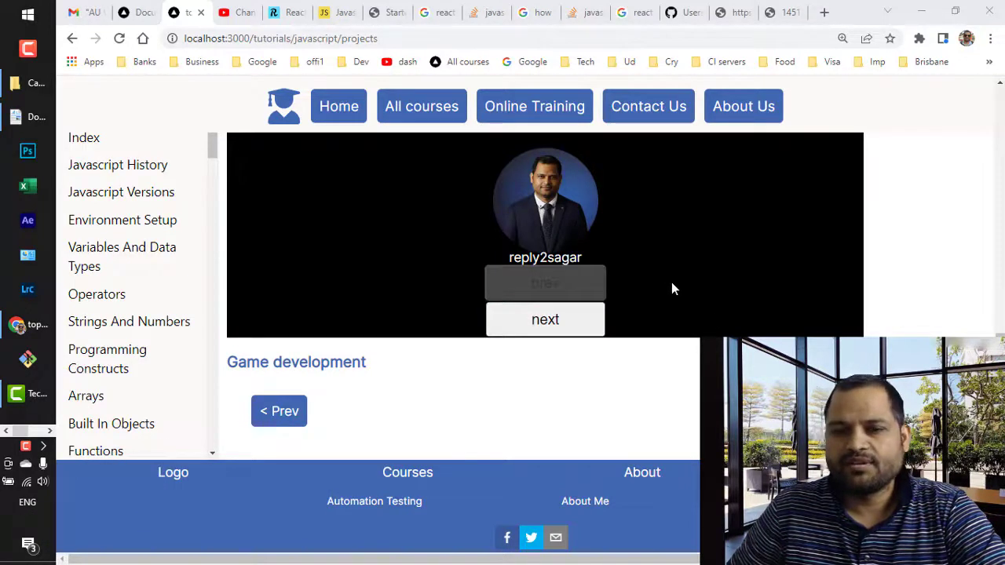
pyautogui.moveTo(572, 347)
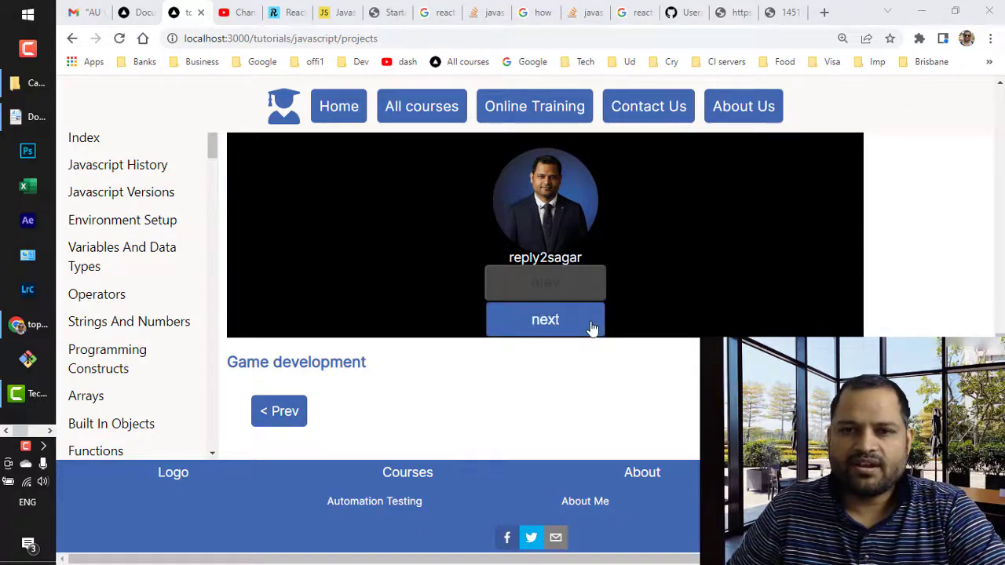
# Step: Advance the GitHub users slider from reply2sagar to rahul with the next button
pyautogui.click(545, 319)
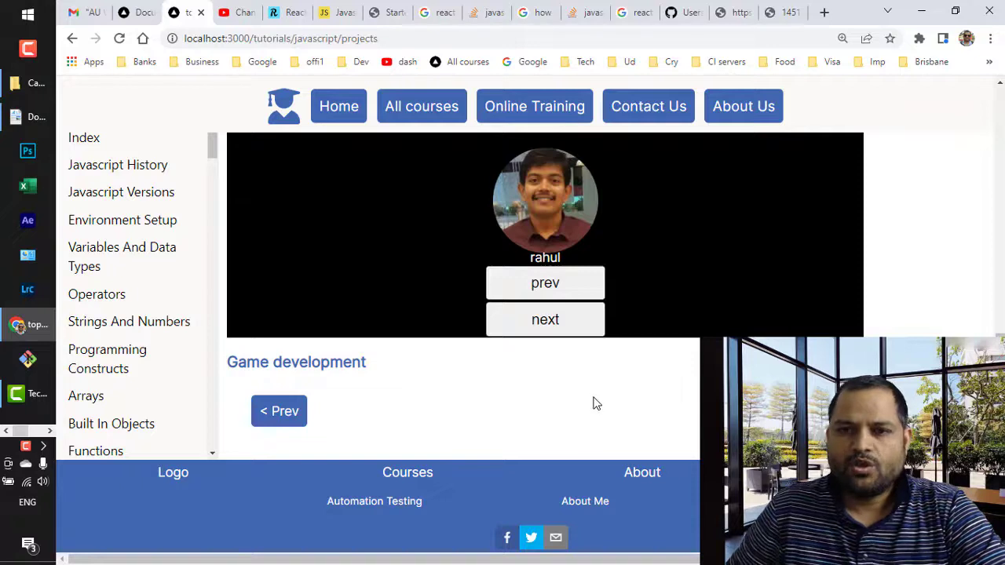
pyautogui.moveTo(647, 306)
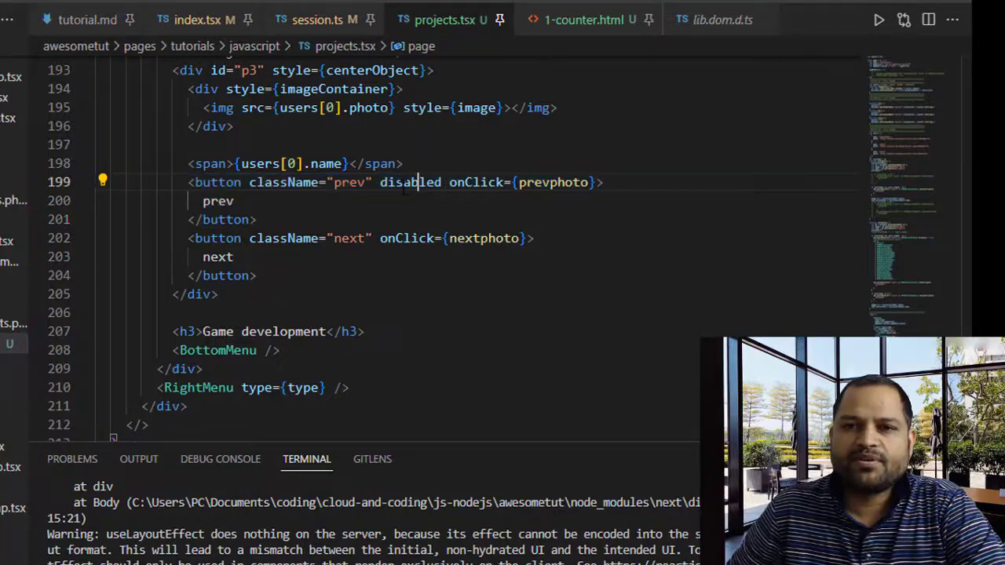
# Step: Select the hardcoded 'disabled' word on the prev button at line 199
pyautogui.doubleClick(409, 182)
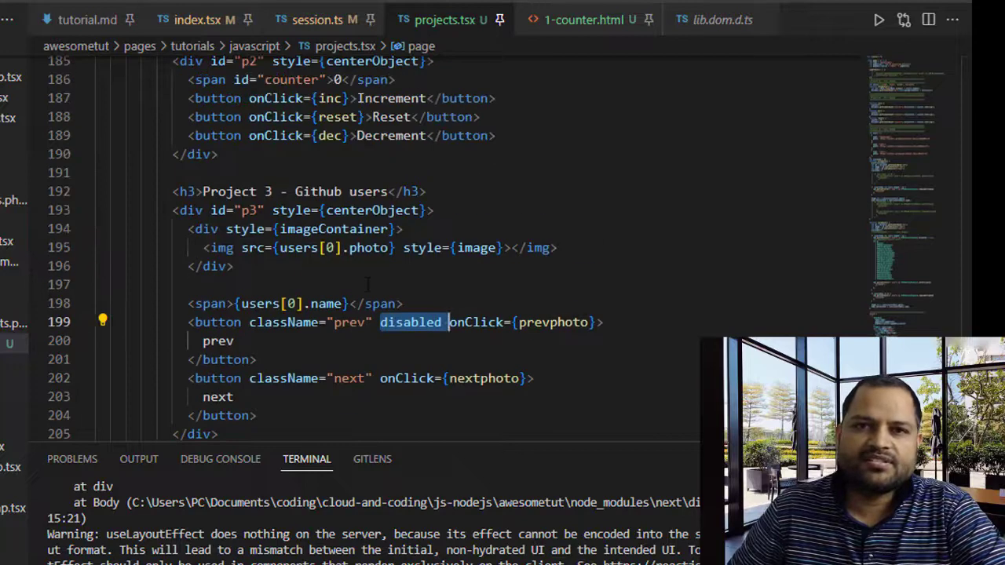
# Step: Highlight the nextphoto block that calls removeAttribute("disabled") on prev, lines 154–156
pyautogui.scroll(3)
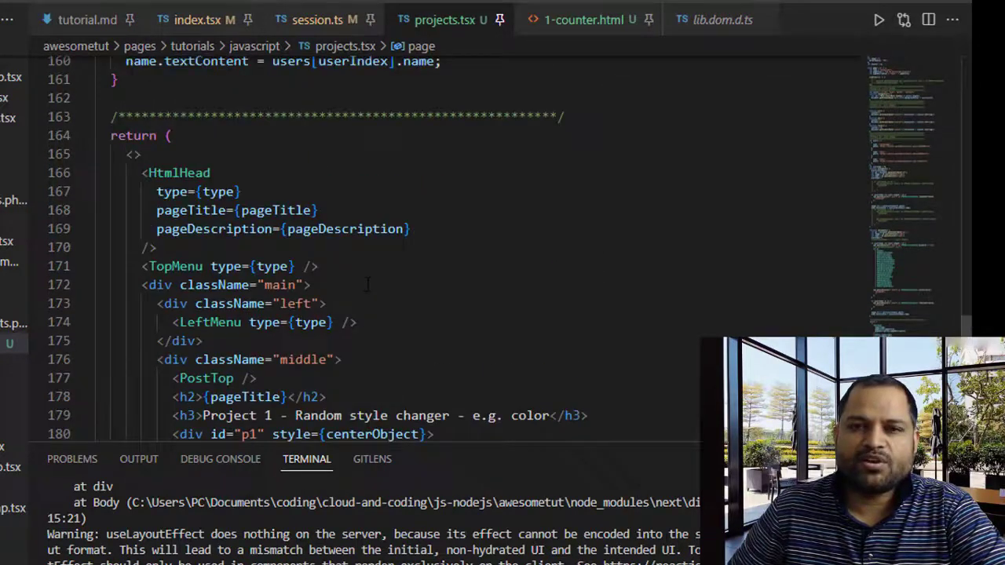
pyautogui.scroll(3)
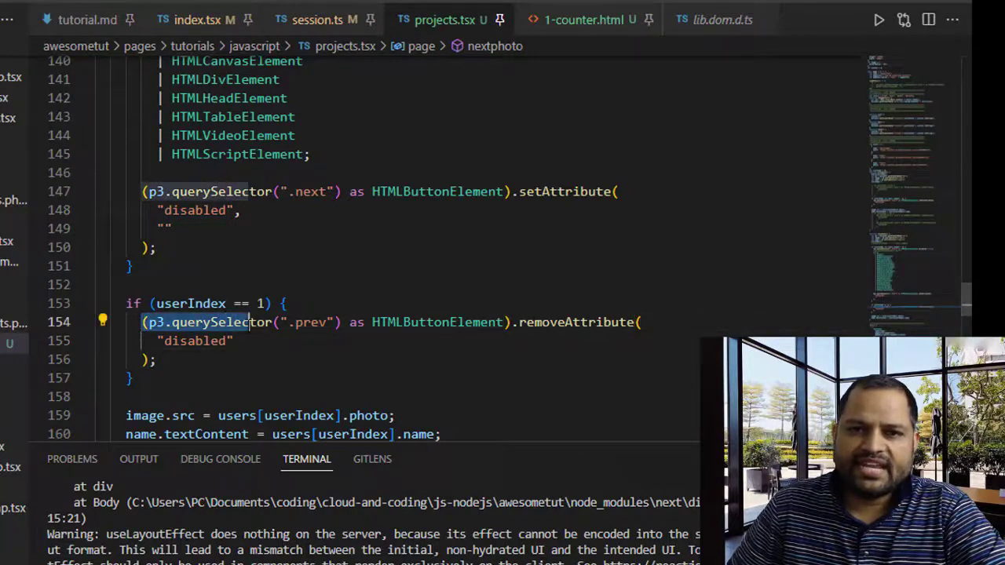
pyautogui.moveTo(141, 322); pyautogui.dragTo(157, 358)
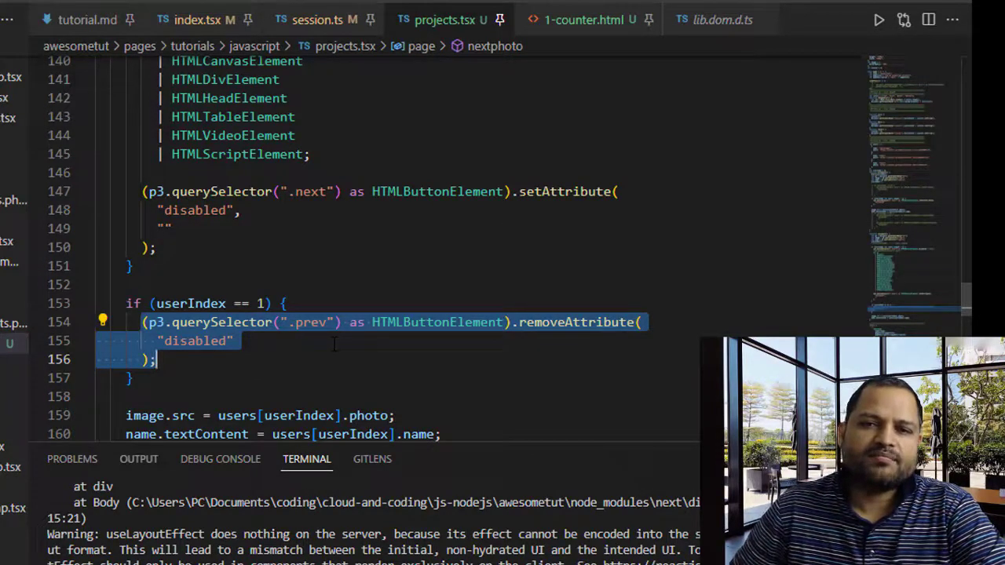
pyautogui.click(333, 341)
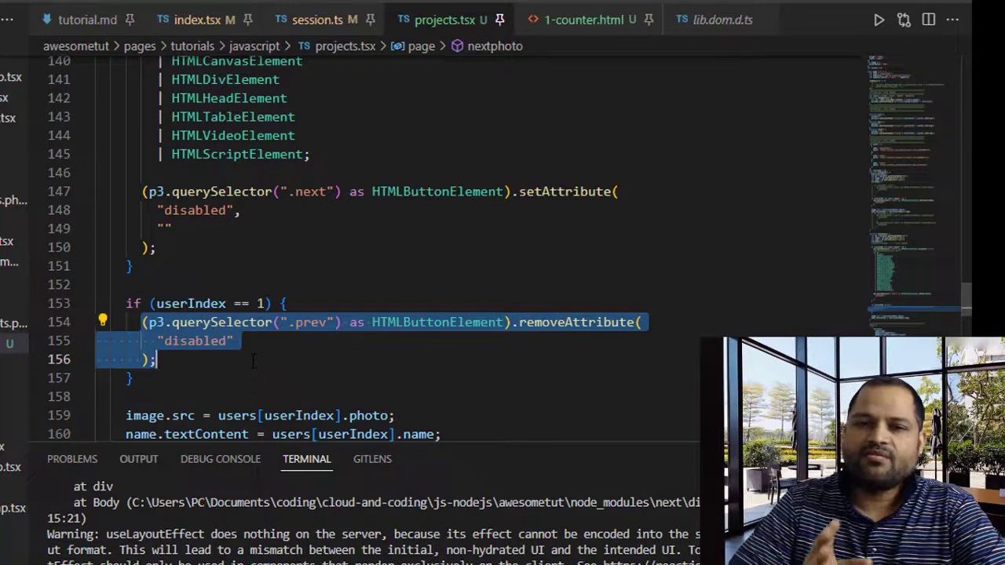
pyautogui.scroll(3)
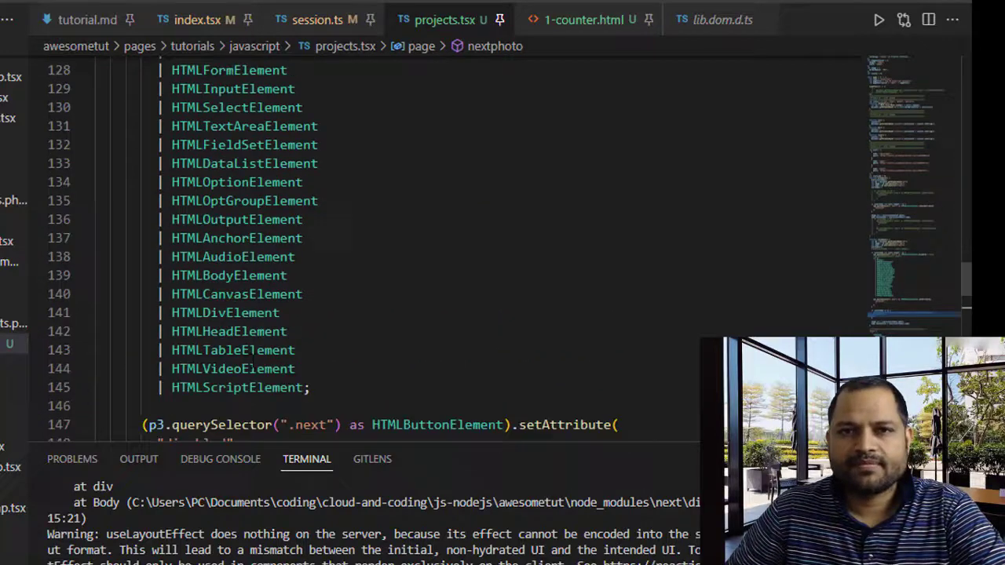
pyautogui.scroll(3)
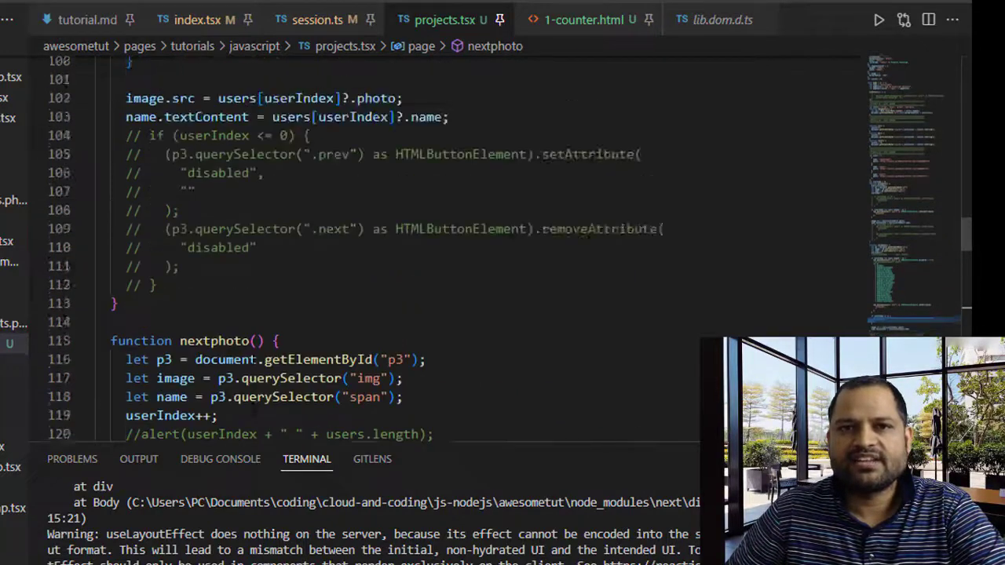
pyautogui.scroll(3)
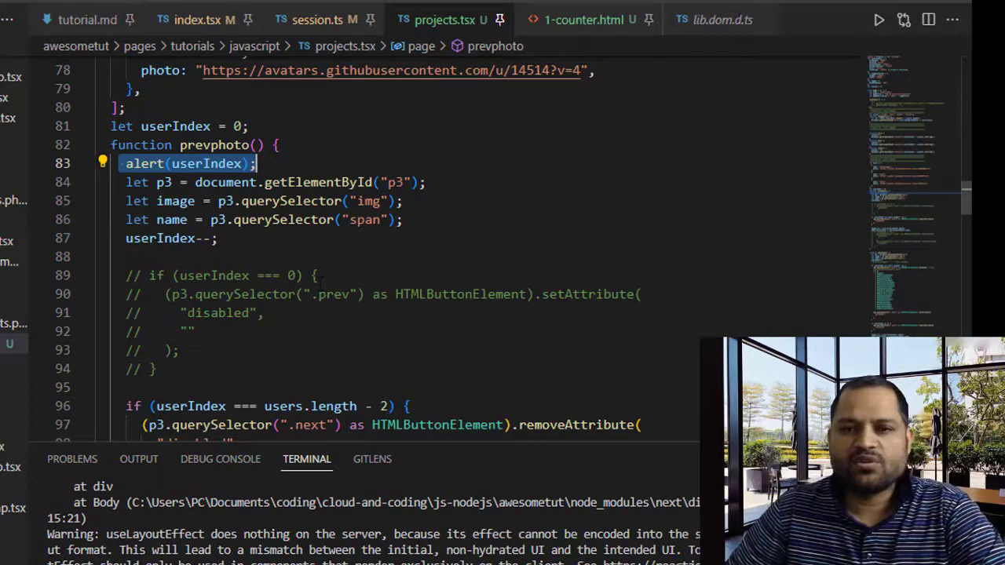
pyautogui.scroll(-3)
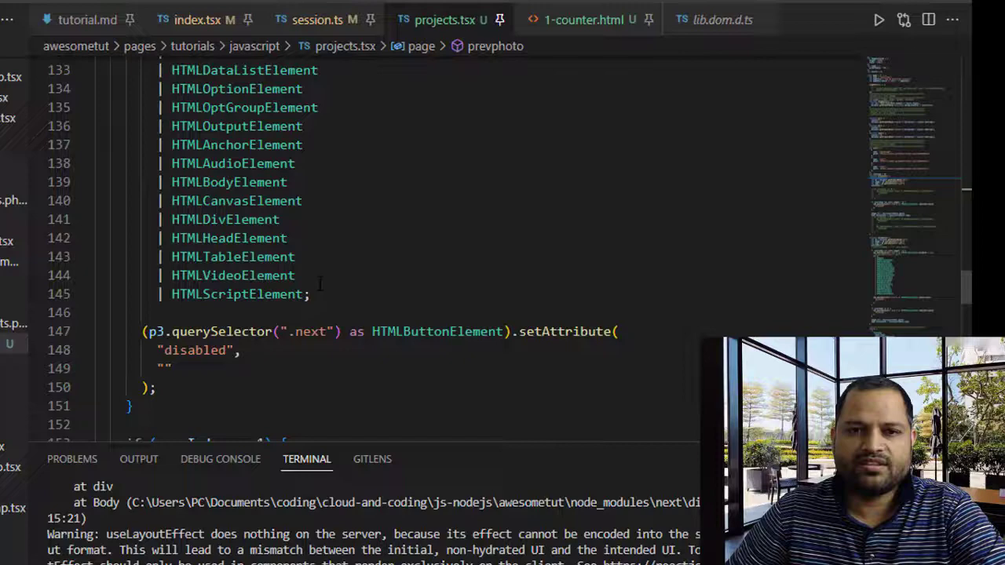
pyautogui.scroll(-3)
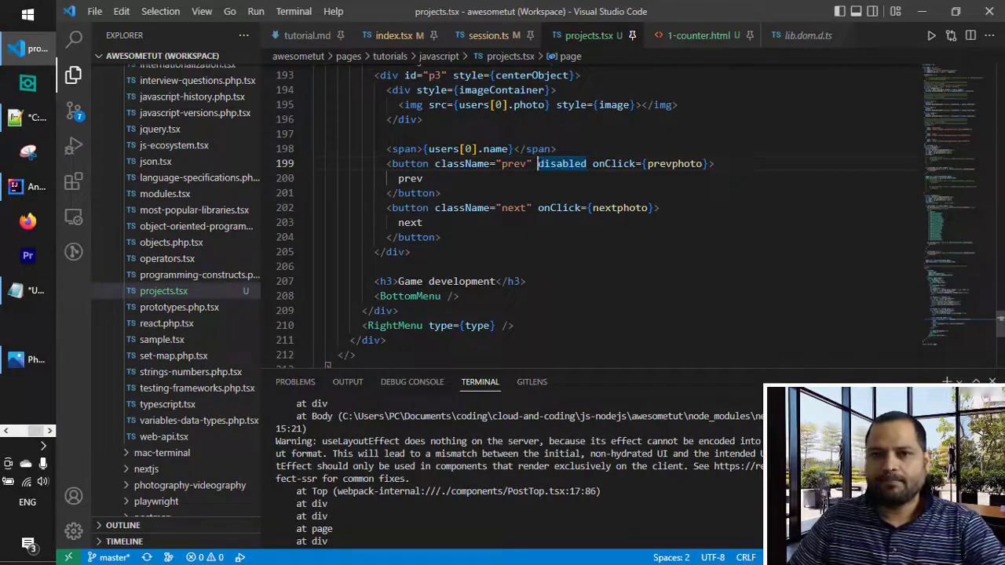
pyautogui.moveTo(560, 163)
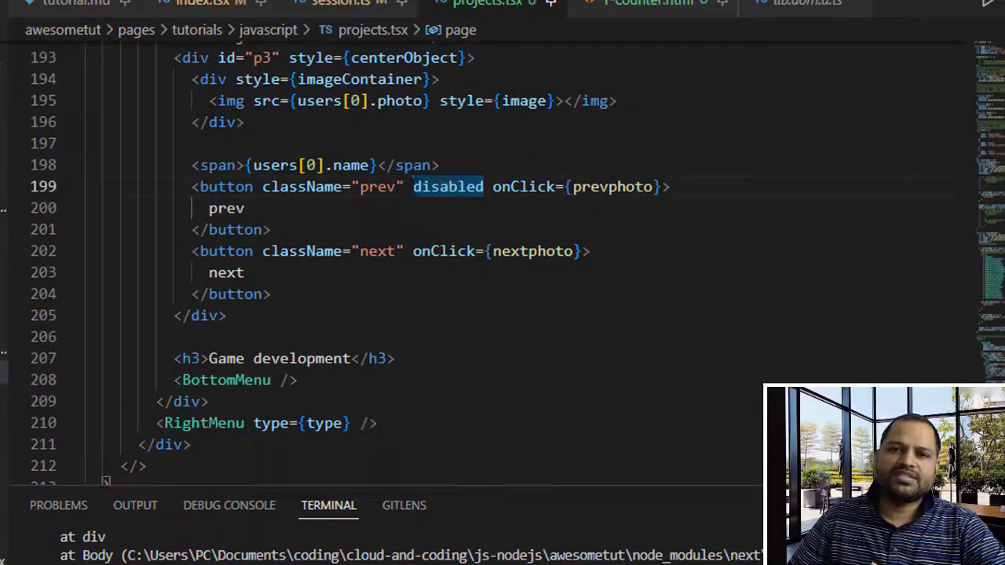
pyautogui.moveTo(447, 185)
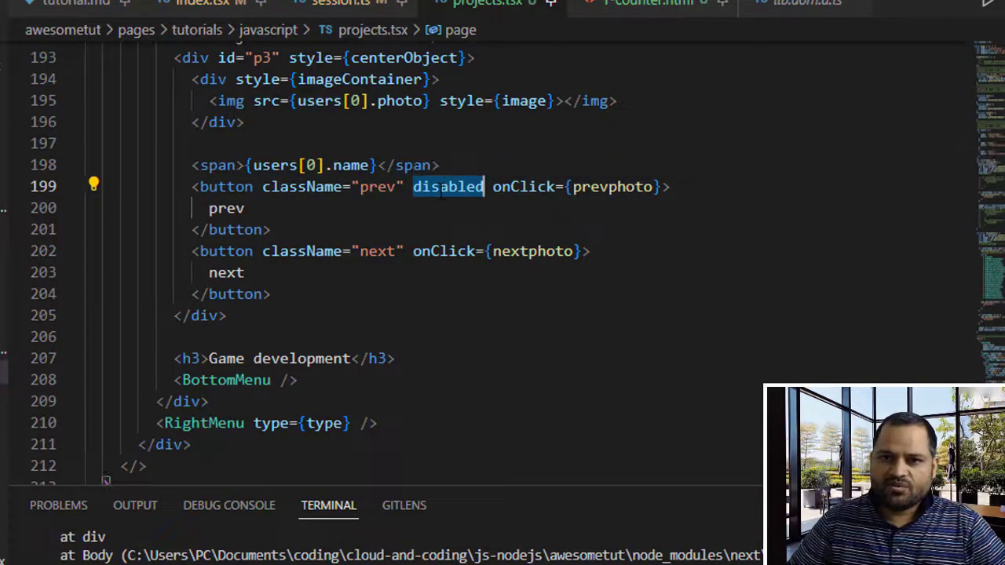
# Step: Delete 'disabled' from the prev button and reveal the useEffect calling setAttribute("disabled")
pyautogui.press('Backspace')
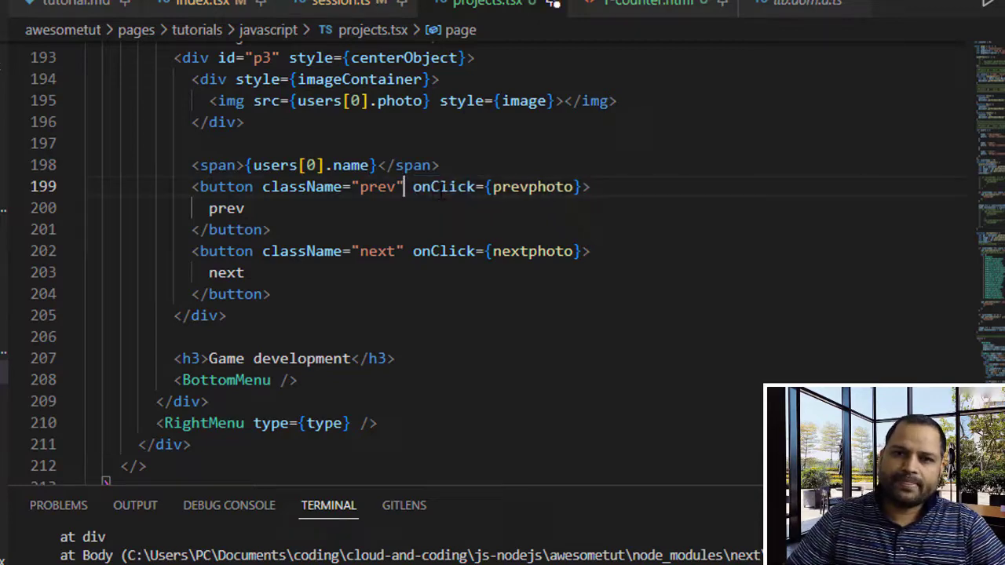
pyautogui.scroll(3)
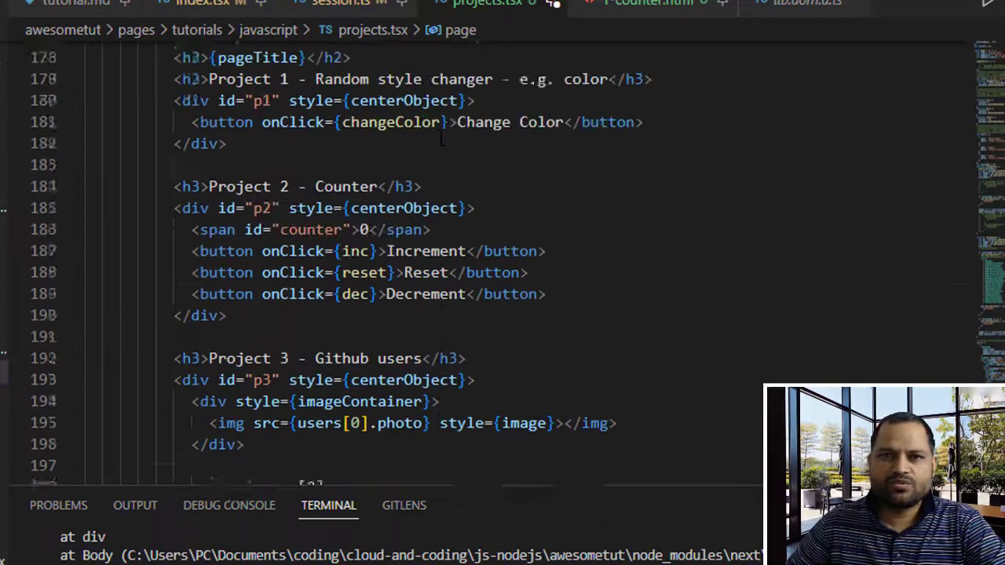
pyautogui.scroll(3)
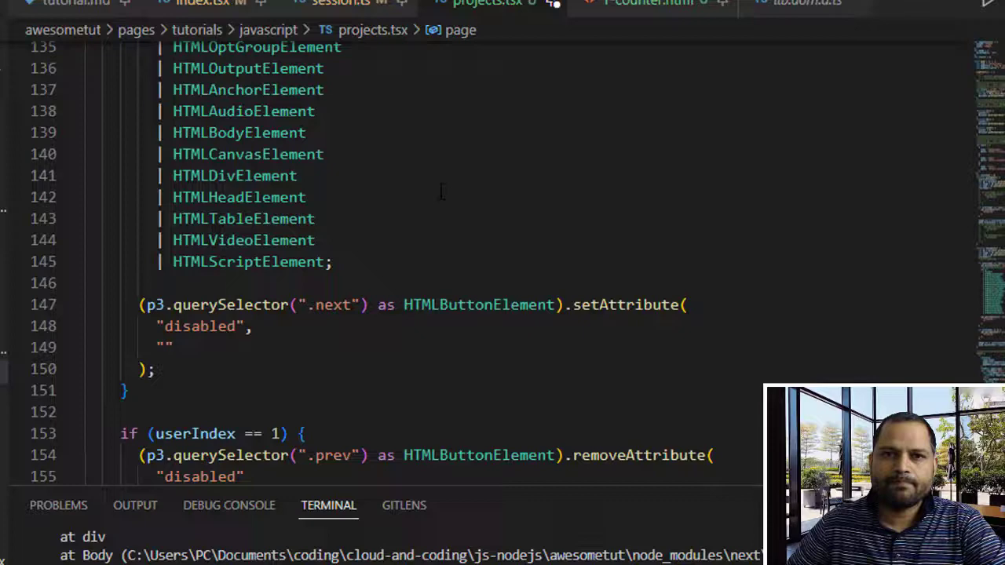
pyautogui.scroll(3)
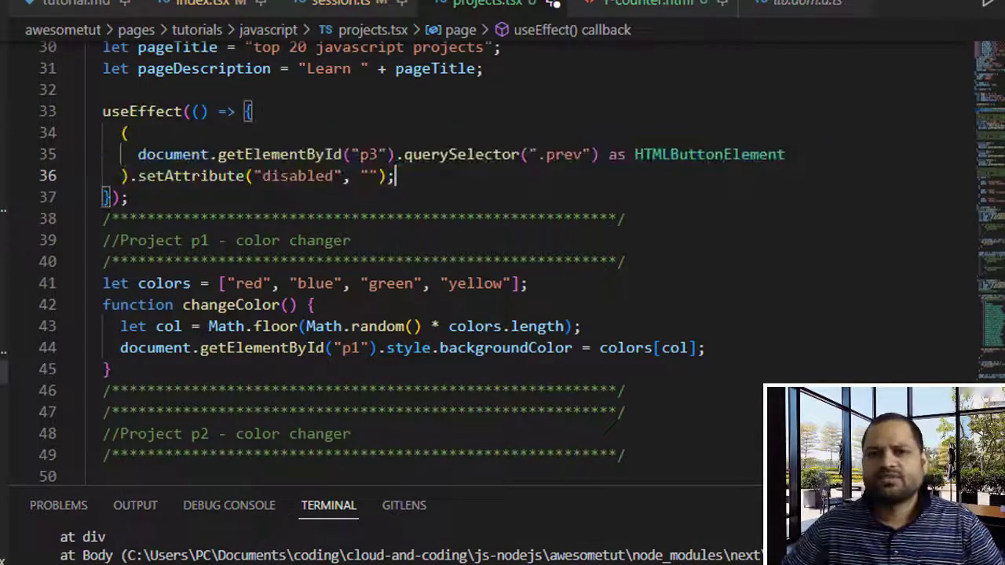